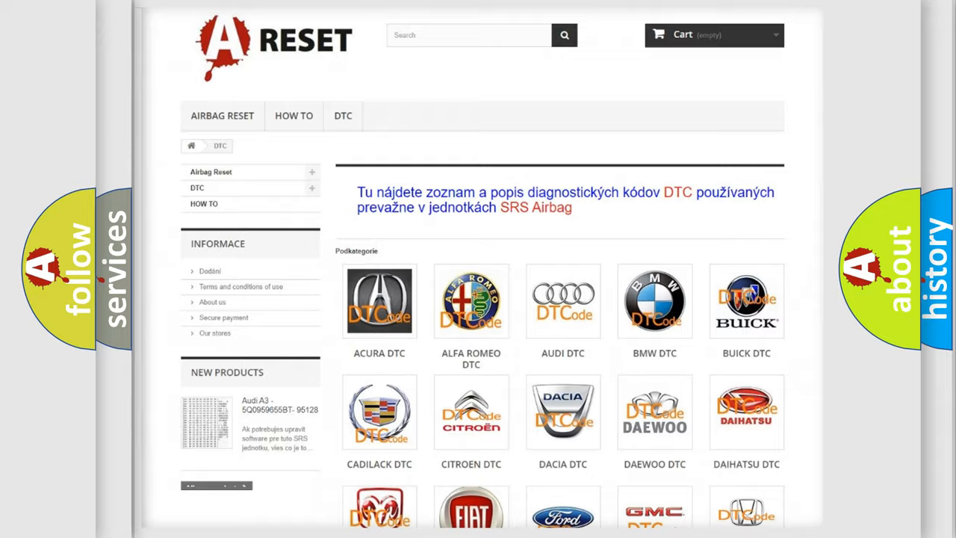
# Open the Jeep entry from the DTC subcategories and scroll down its diagnostic code list
pyautogui.scroll(-3)
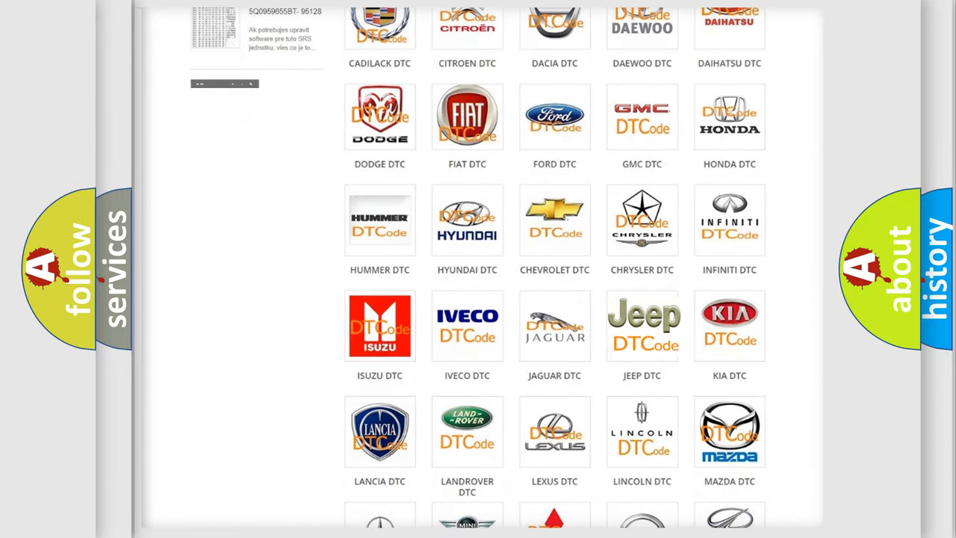
pyautogui.click(642, 325)
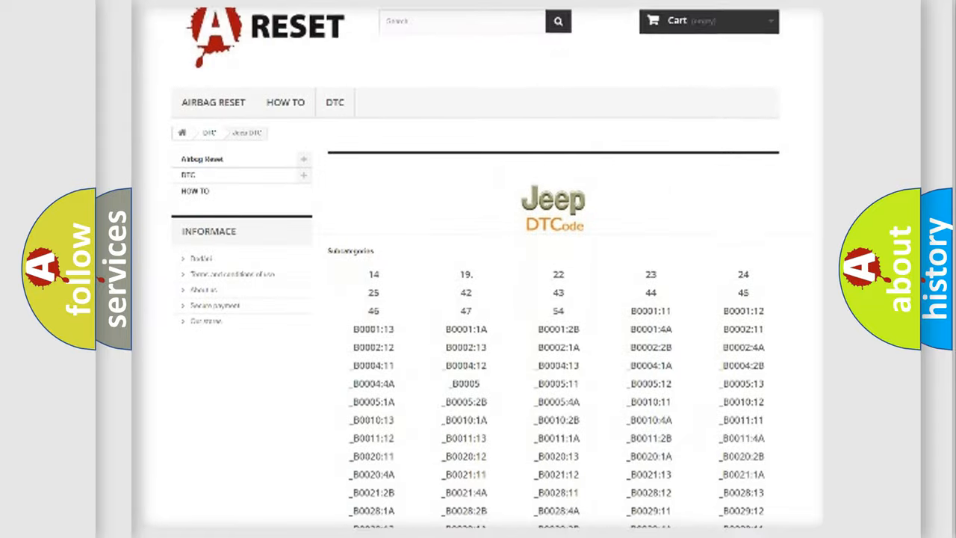
pyautogui.scroll(-3)
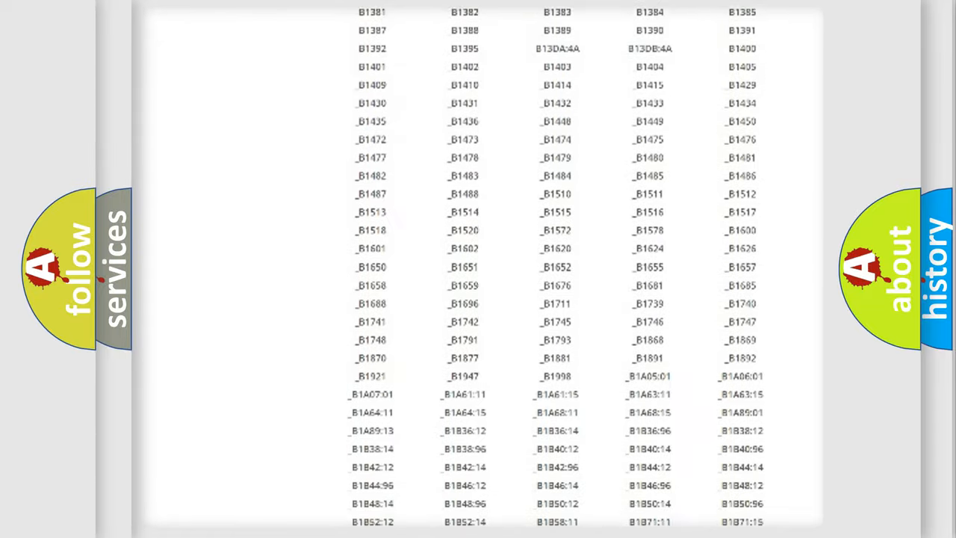